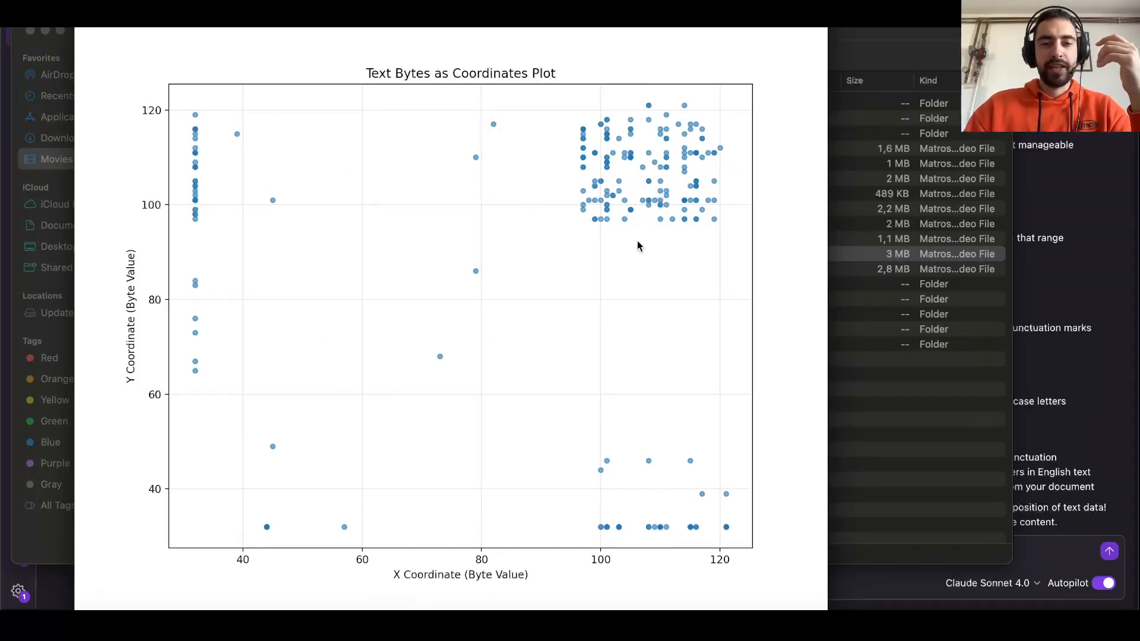
pyautogui.moveTo(567, 311)
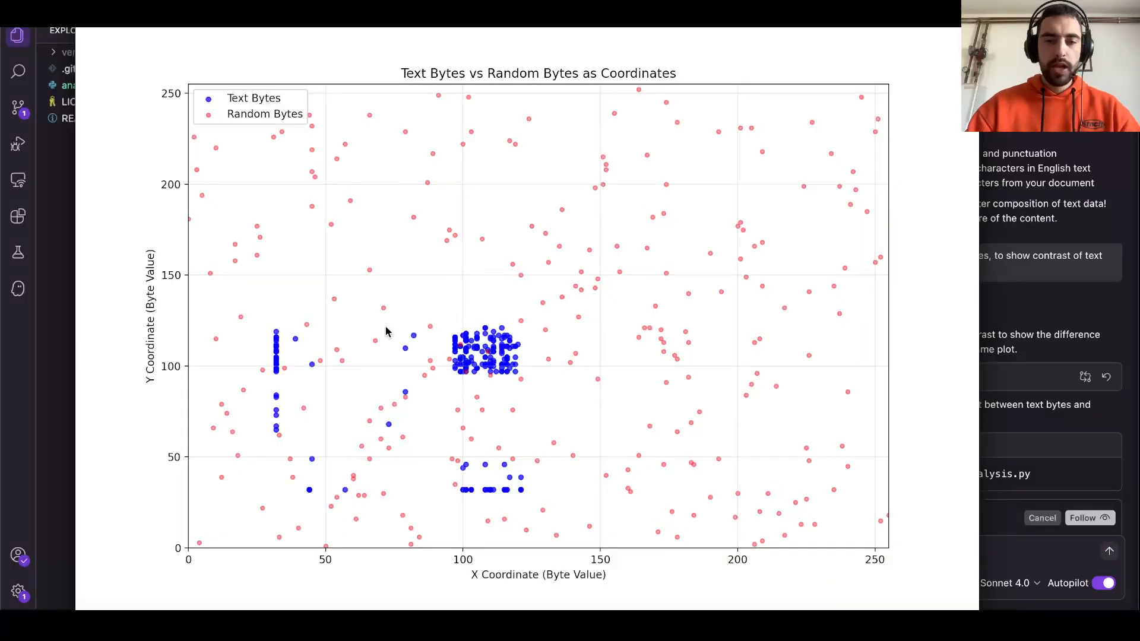
pyautogui.moveTo(480, 368)
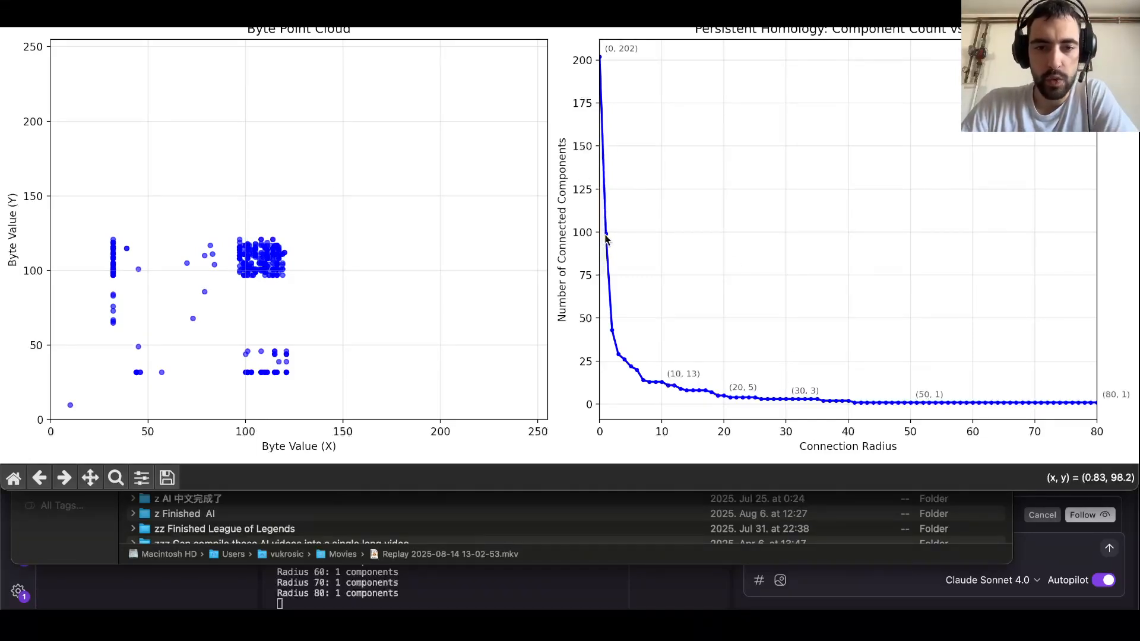
pyautogui.moveTo(611, 329)
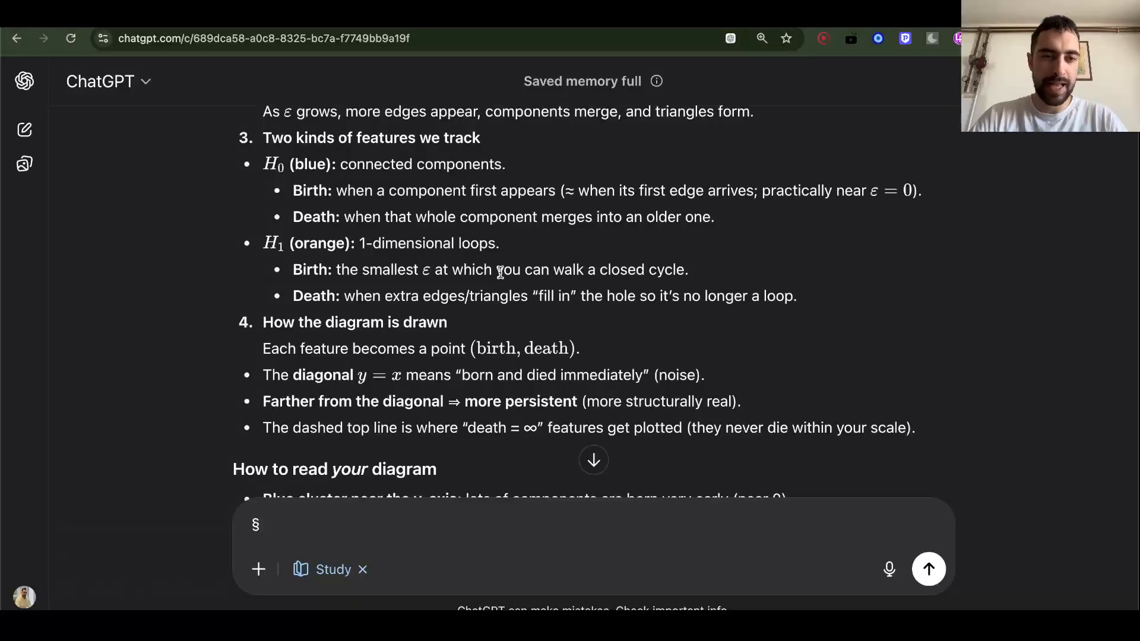
pyautogui.scroll(-3)
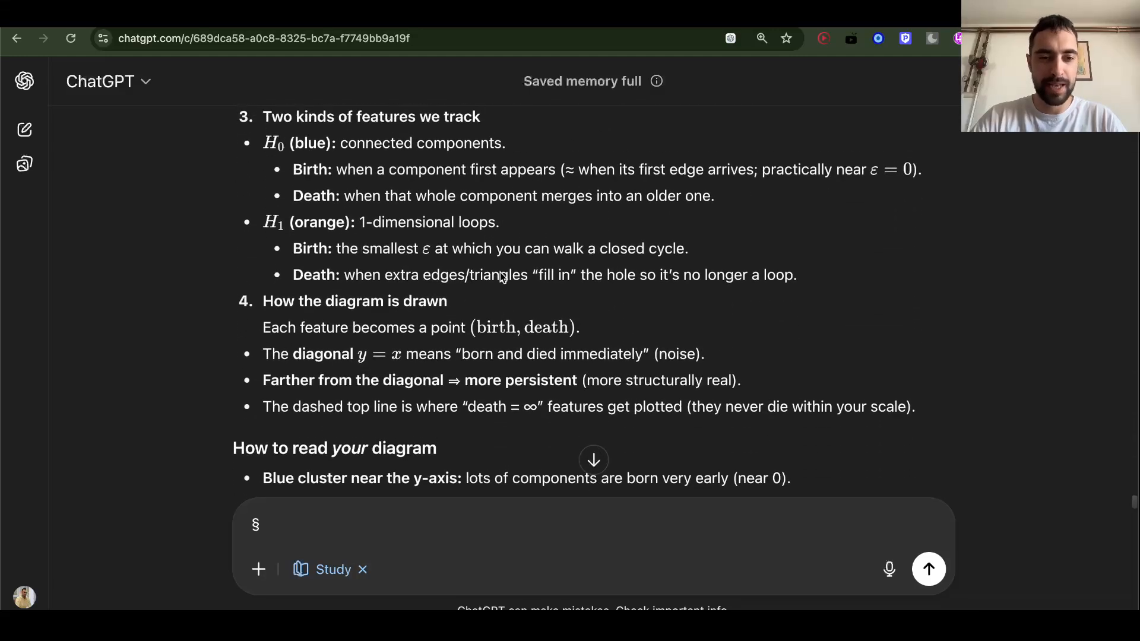